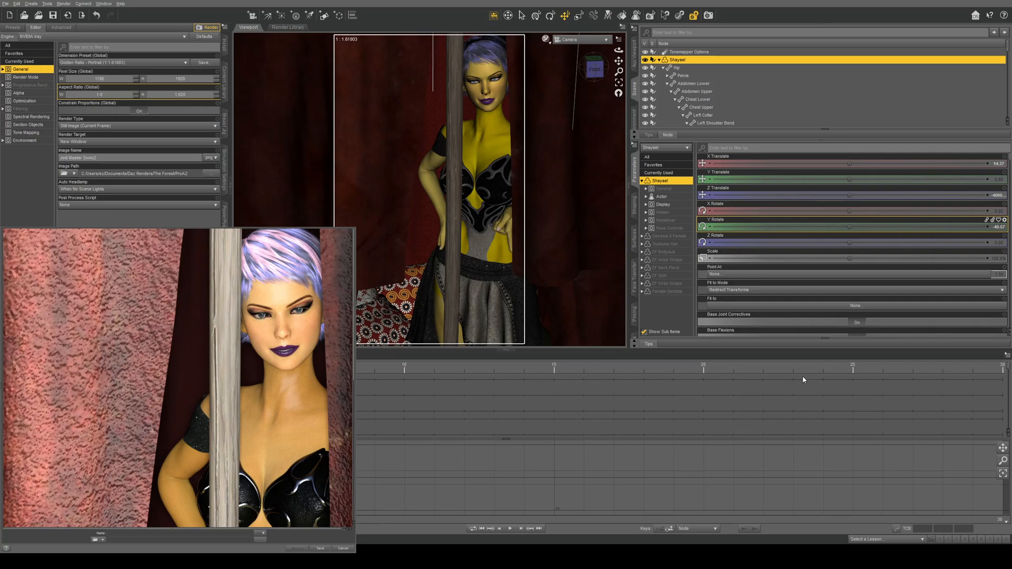
mouse_move(813, 169)
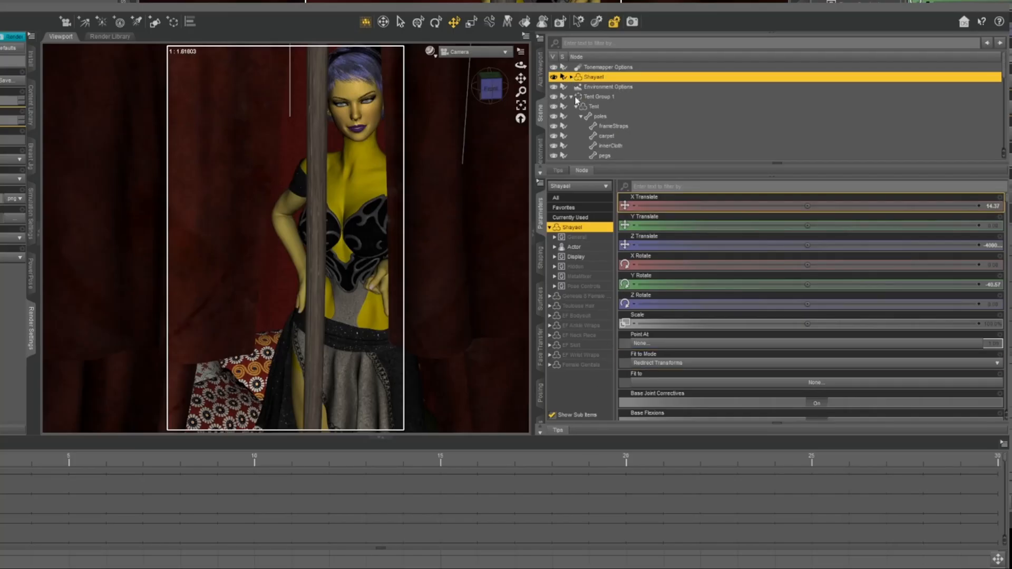
Step: Group Shayael and Tent Group 1 into a new Group node, leaving the camera separate
click(591, 77)
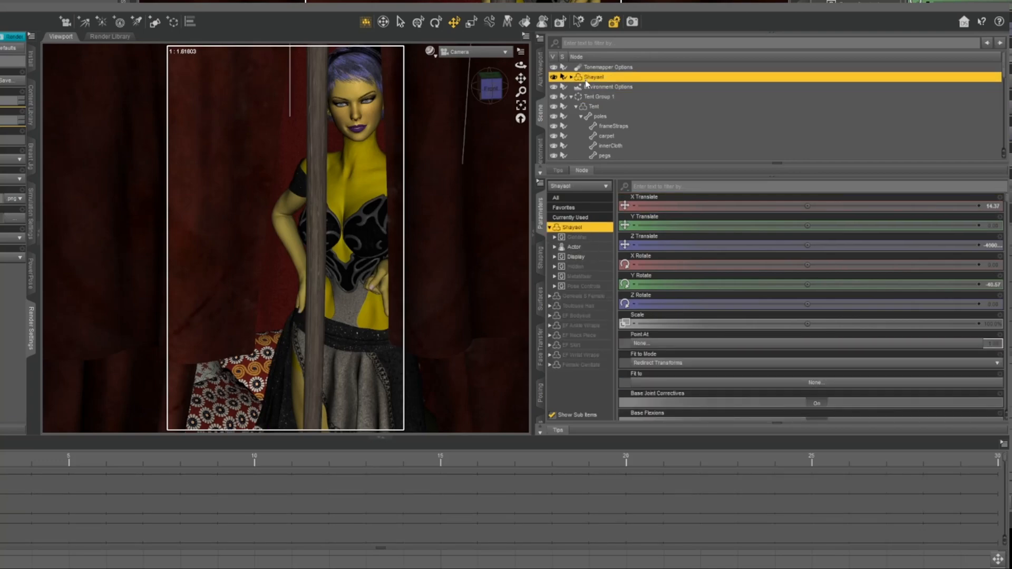
click(593, 105)
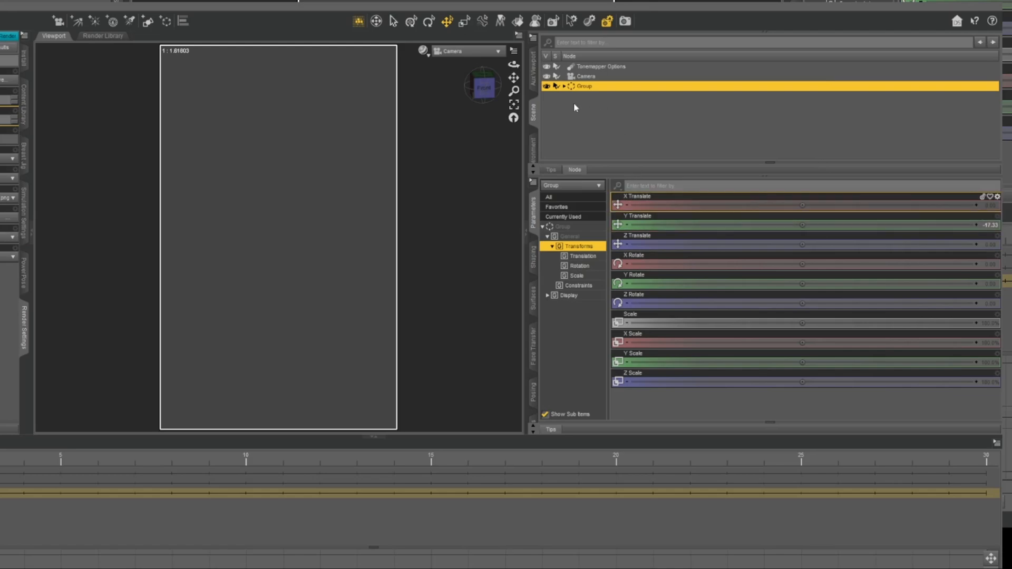
Step: Select Camera in the Scene pane to show its translation and rotation values
click(583, 76)
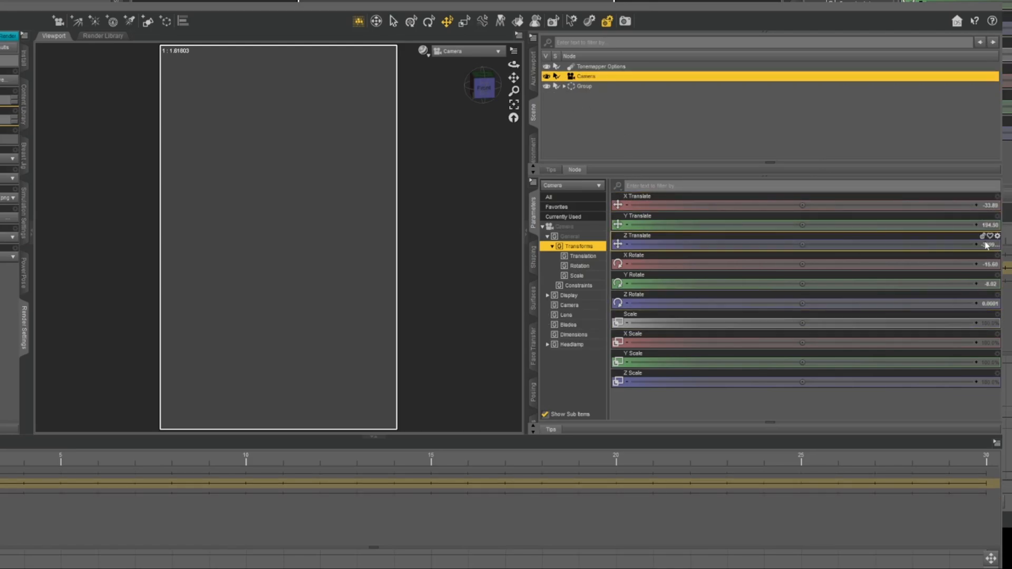